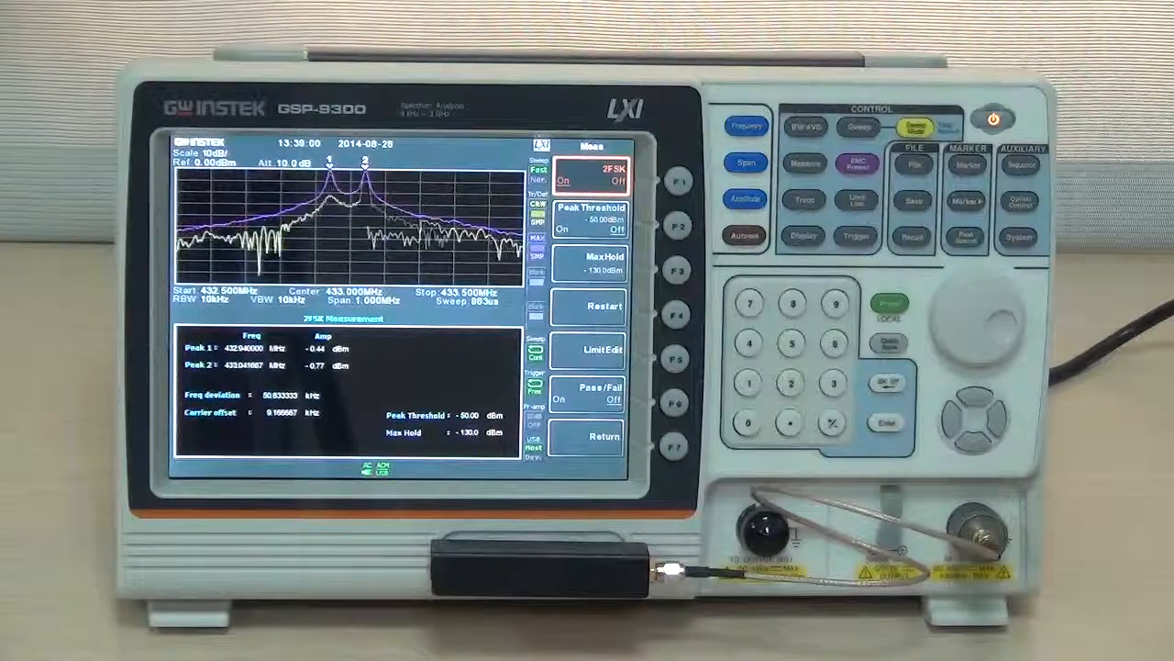
Step: Open the 2FSK Limit Edit menu and select a limit value to edit
left_click(670, 182)
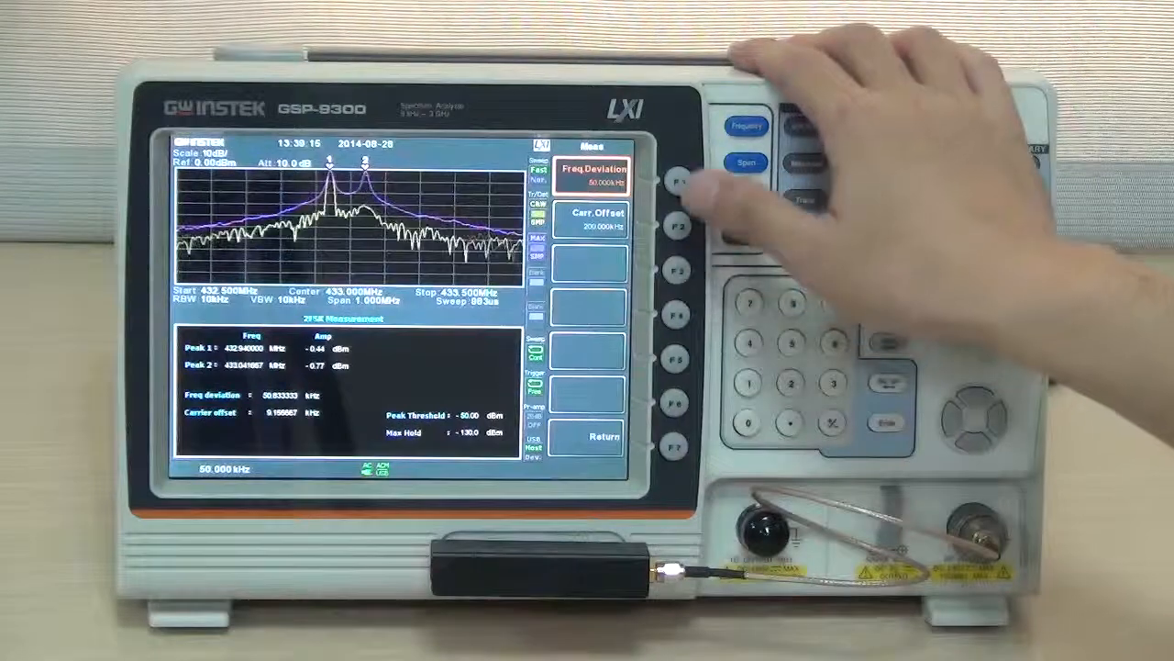
left_click(676, 229)
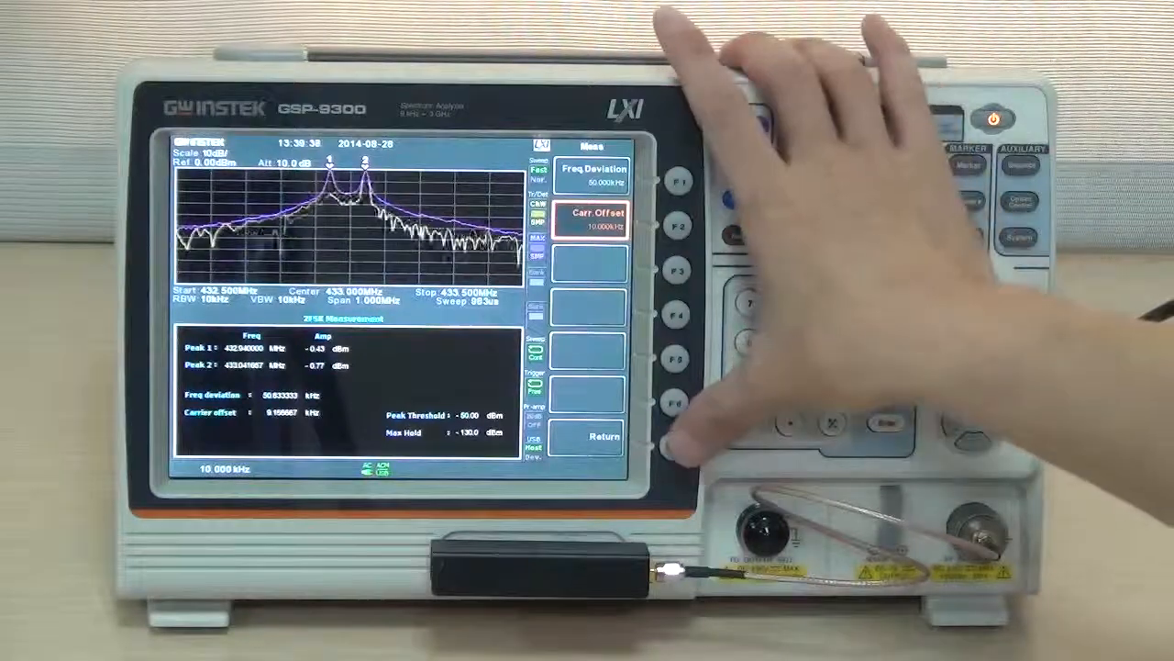